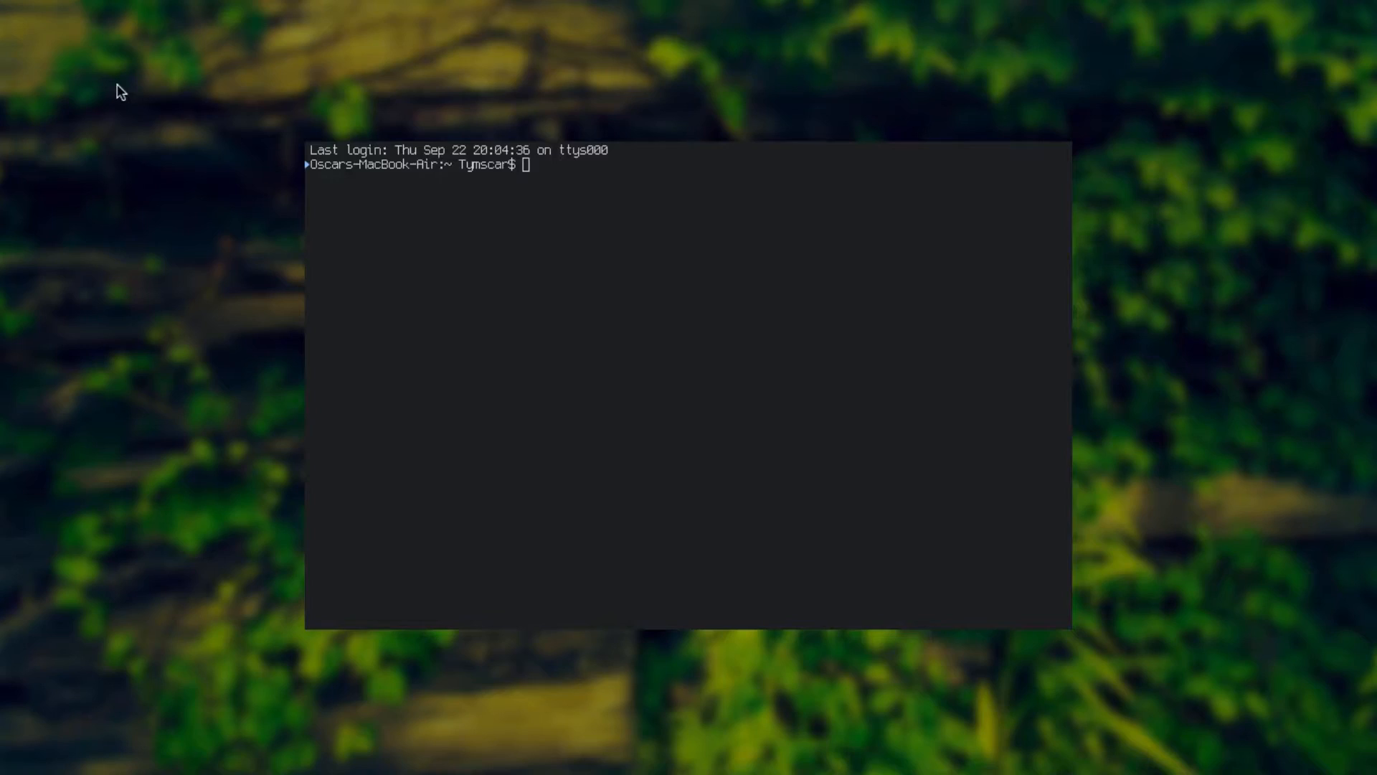
pyautogui.write('trans salut')
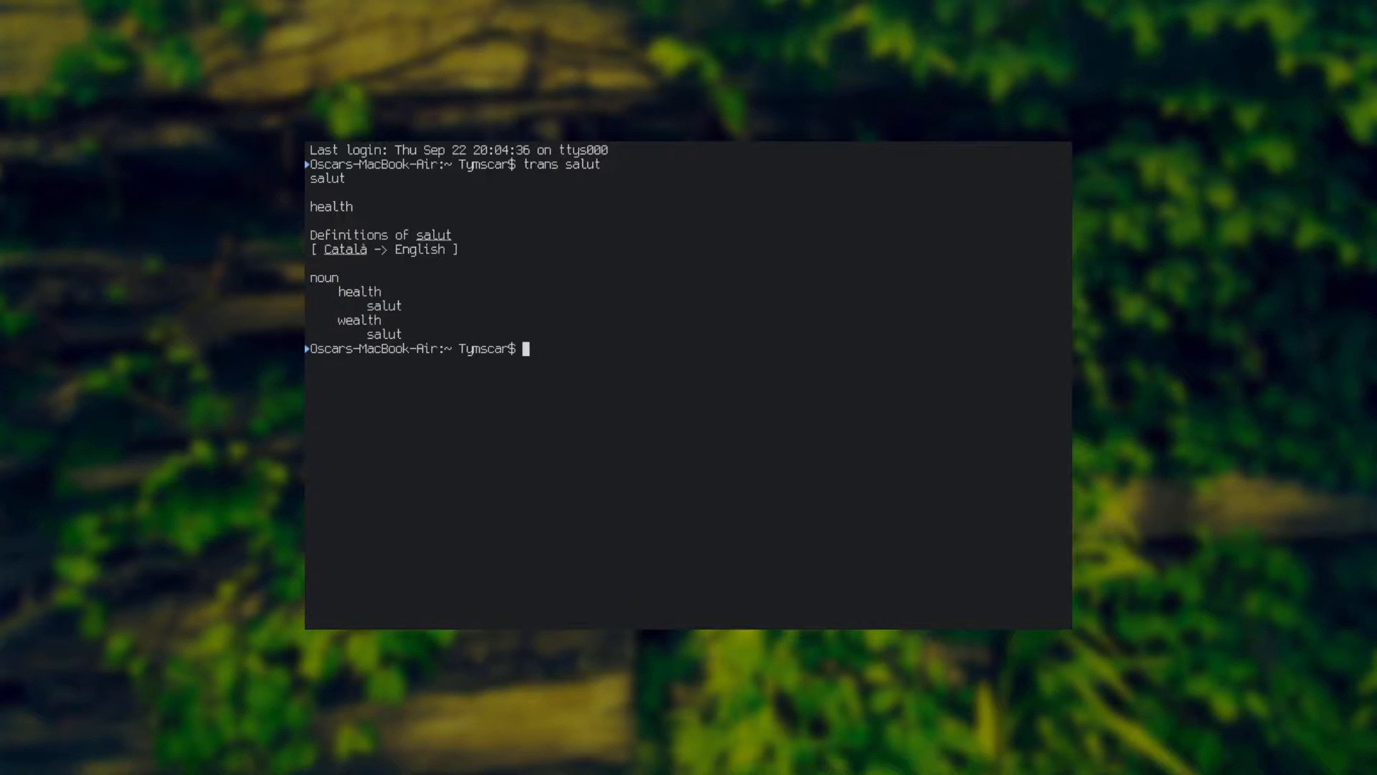
pyautogui.write('trans')
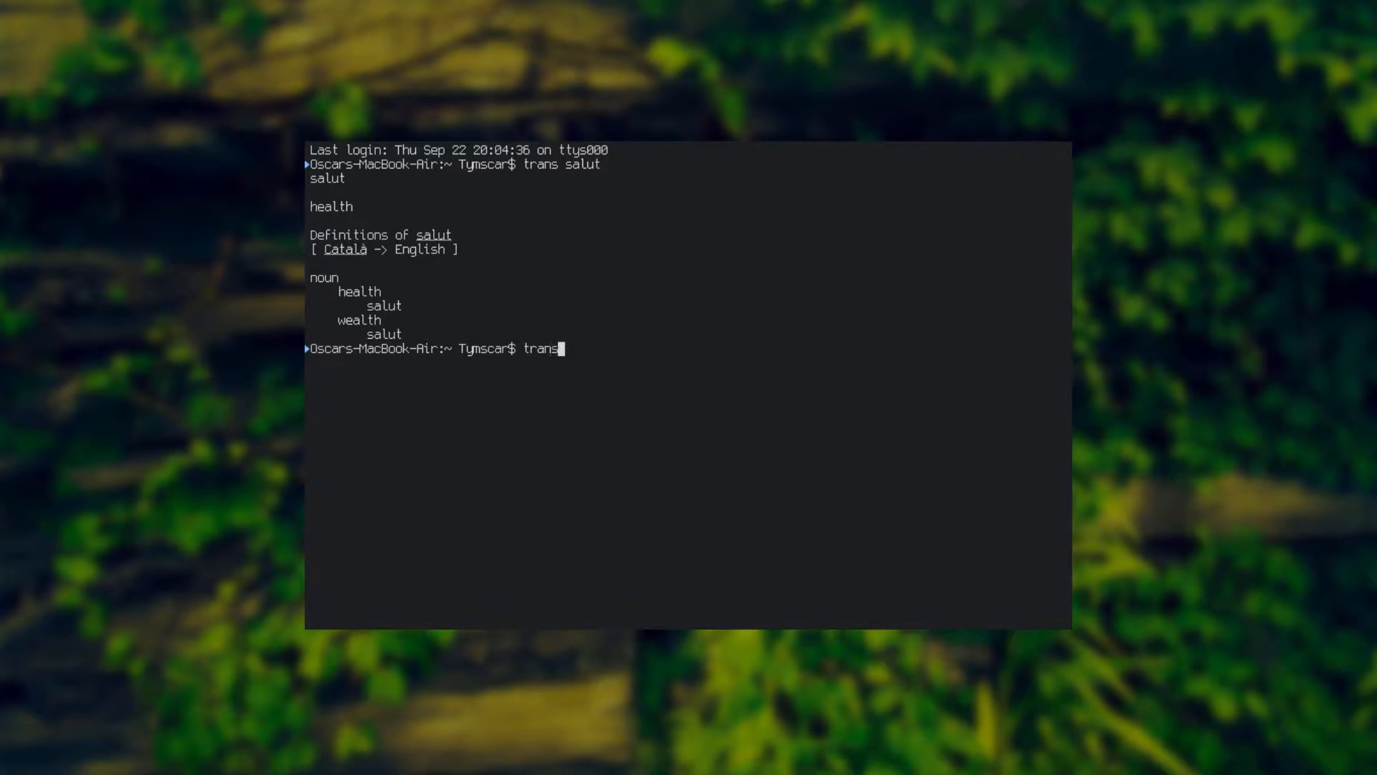
pyautogui.write('" sa')
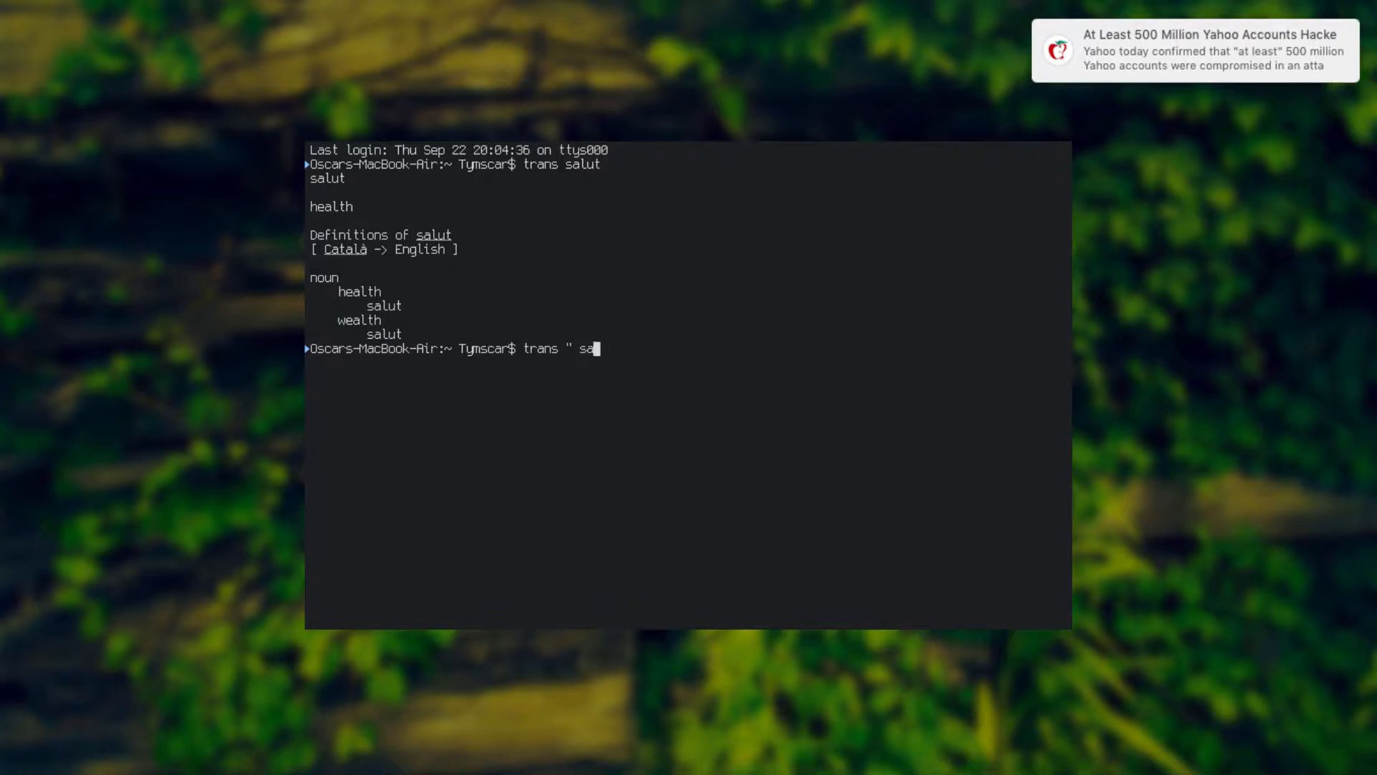
pyautogui.write('lut, ce faci')
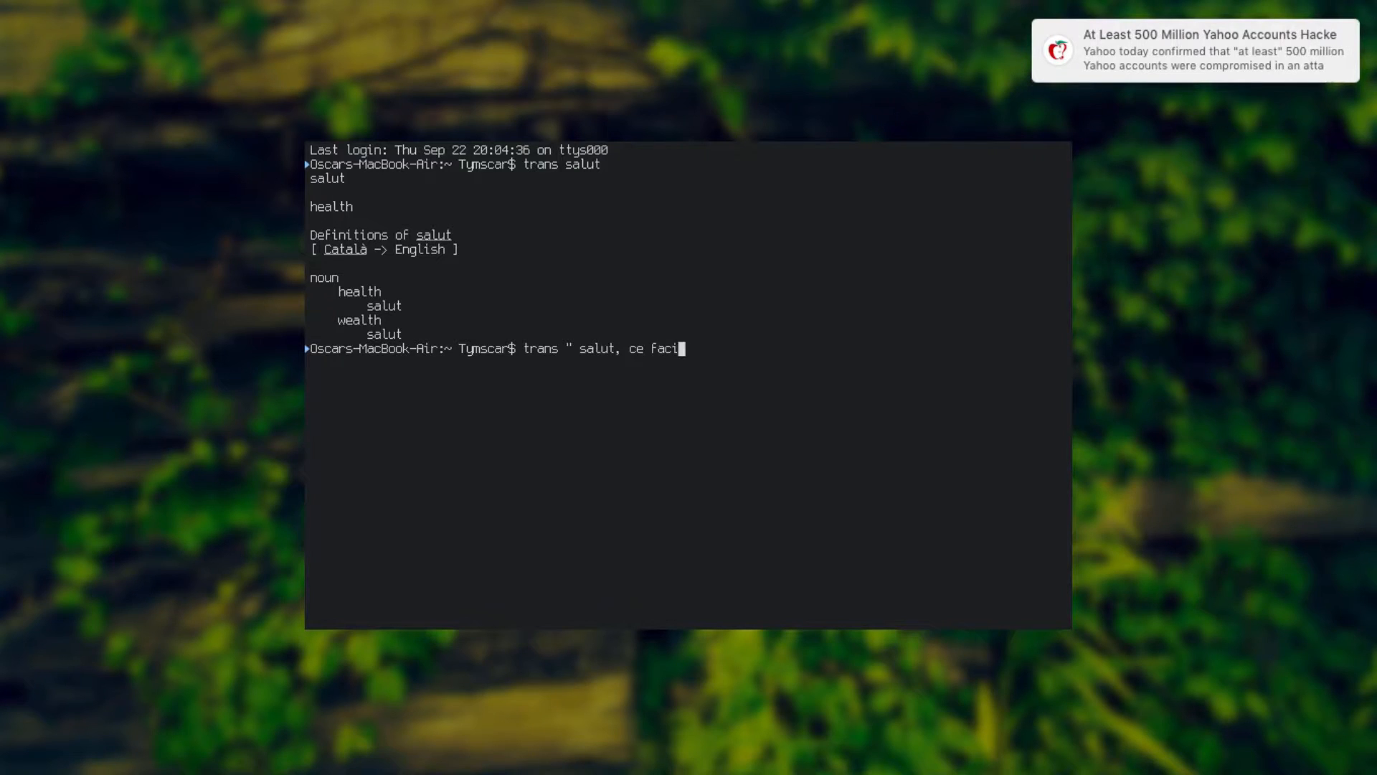
pyautogui.write('?"')
pyautogui.write('trans -')
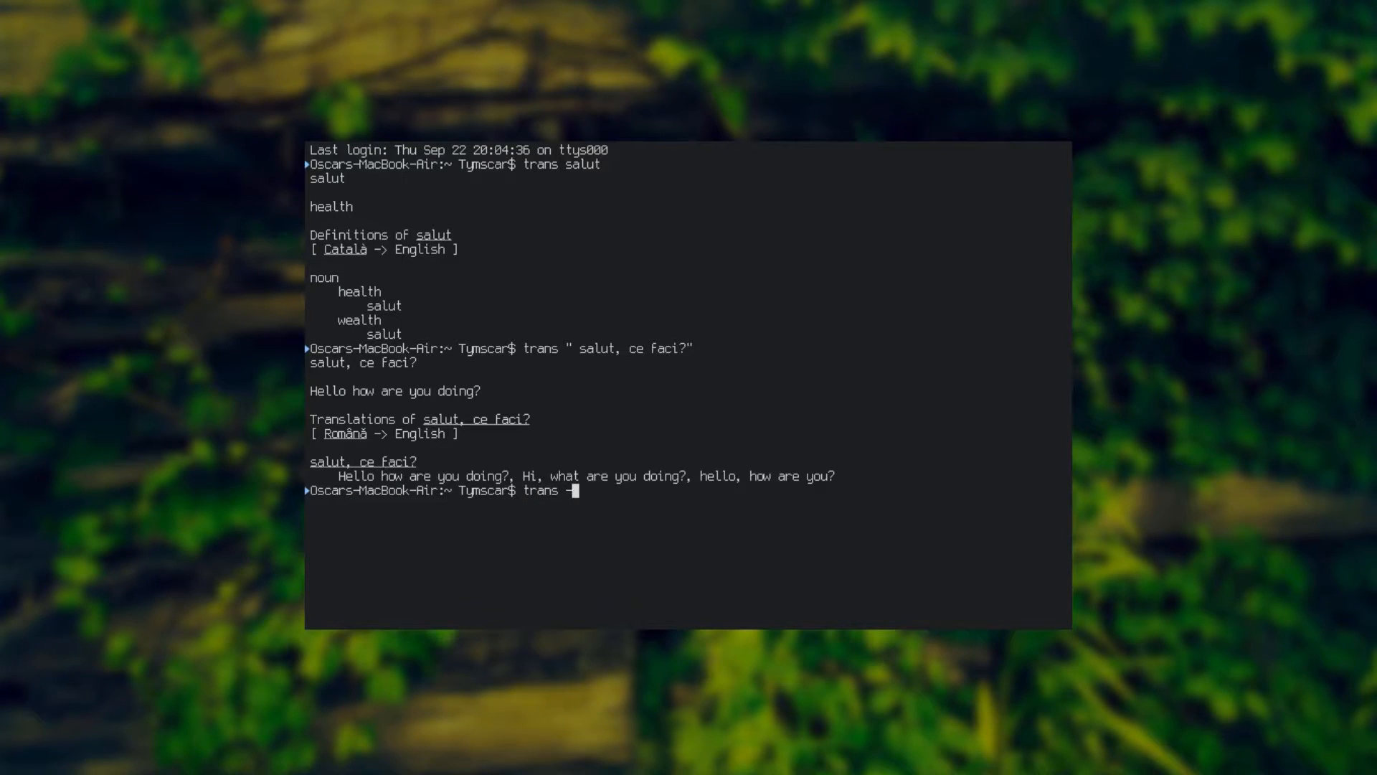
pyautogui.write('br')
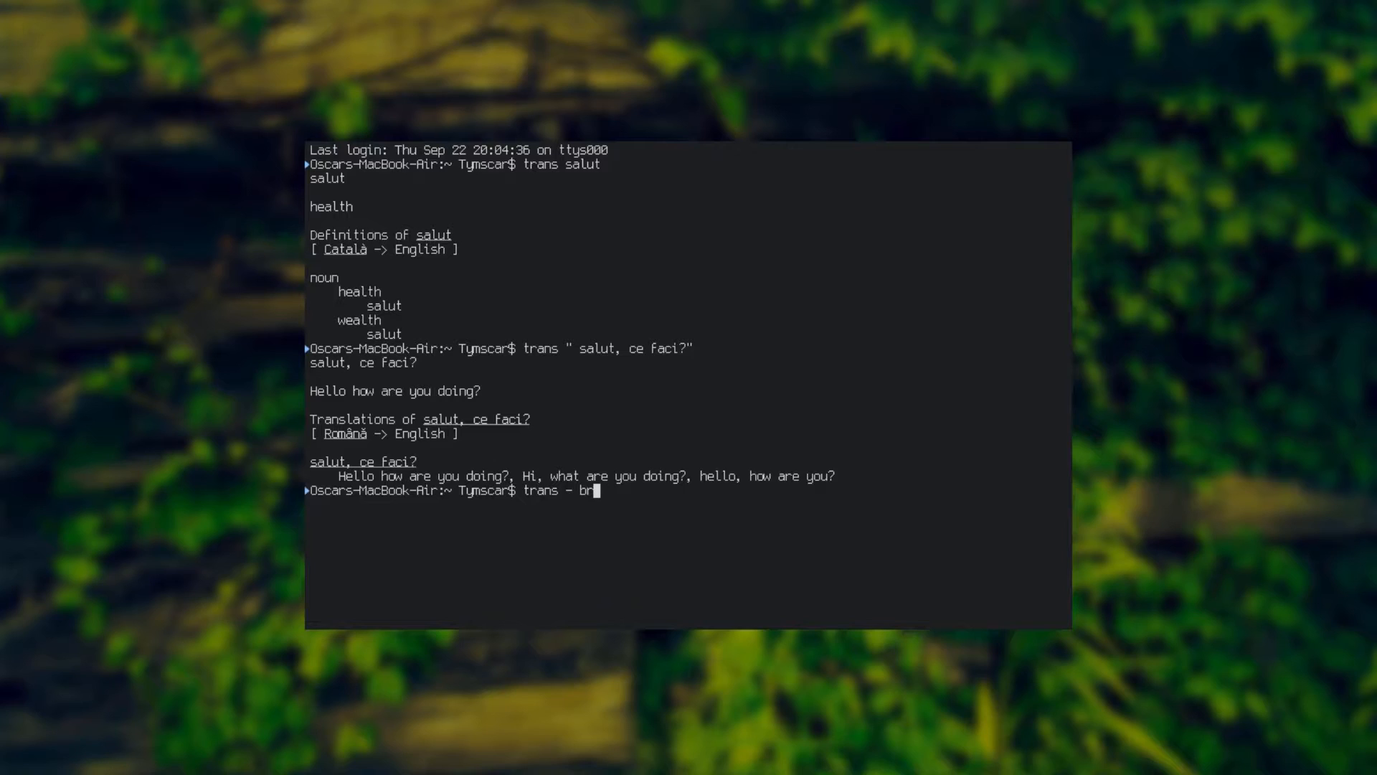
pyautogui.write('ief')
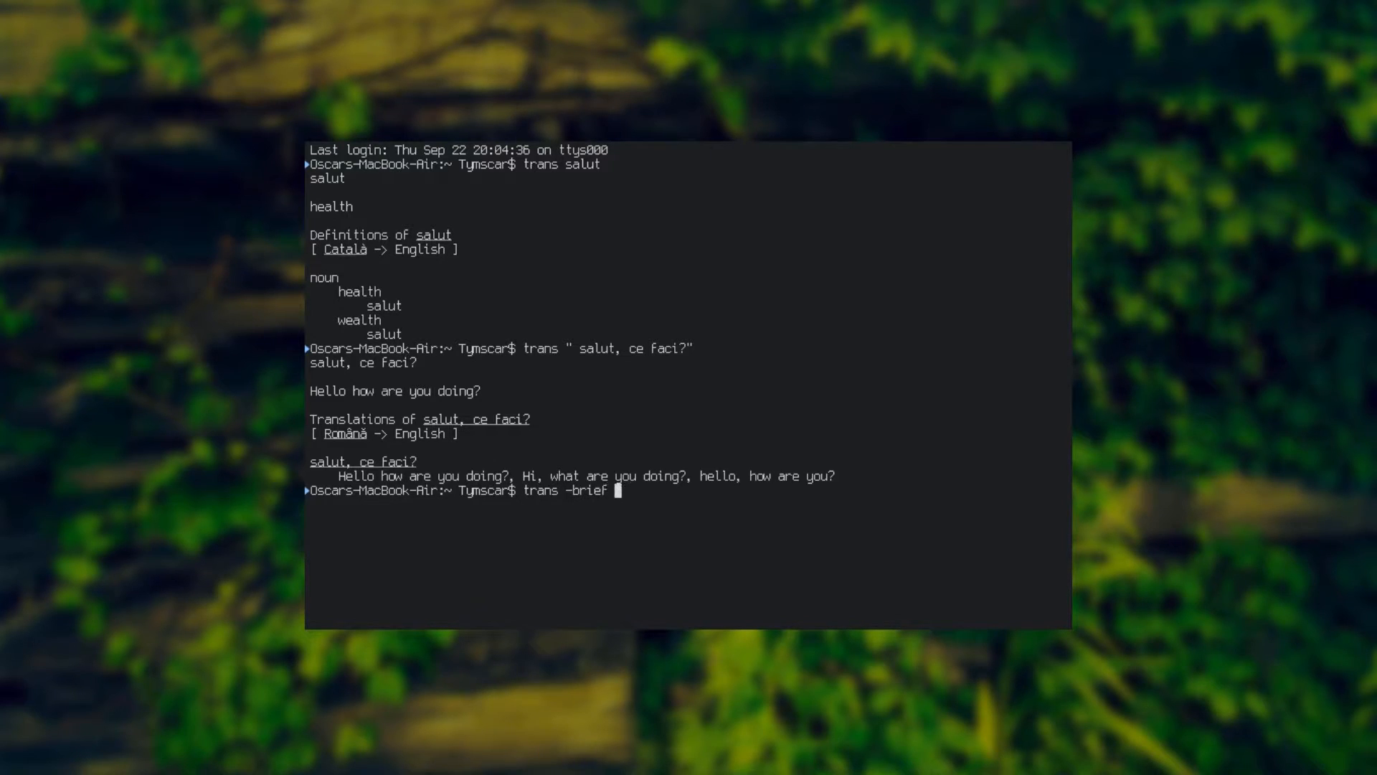
pyautogui.write('"Imi pl')
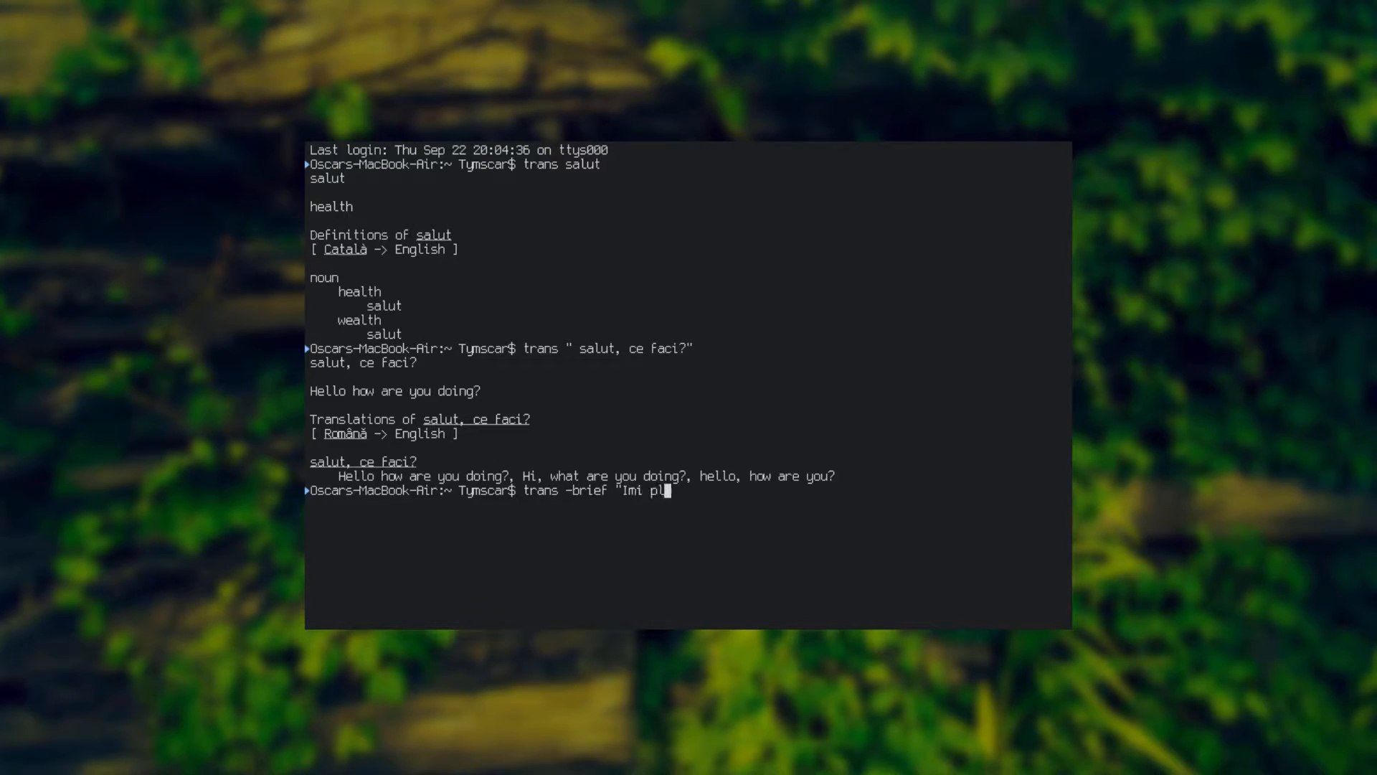
pyautogui.write('ace sa lucrez')
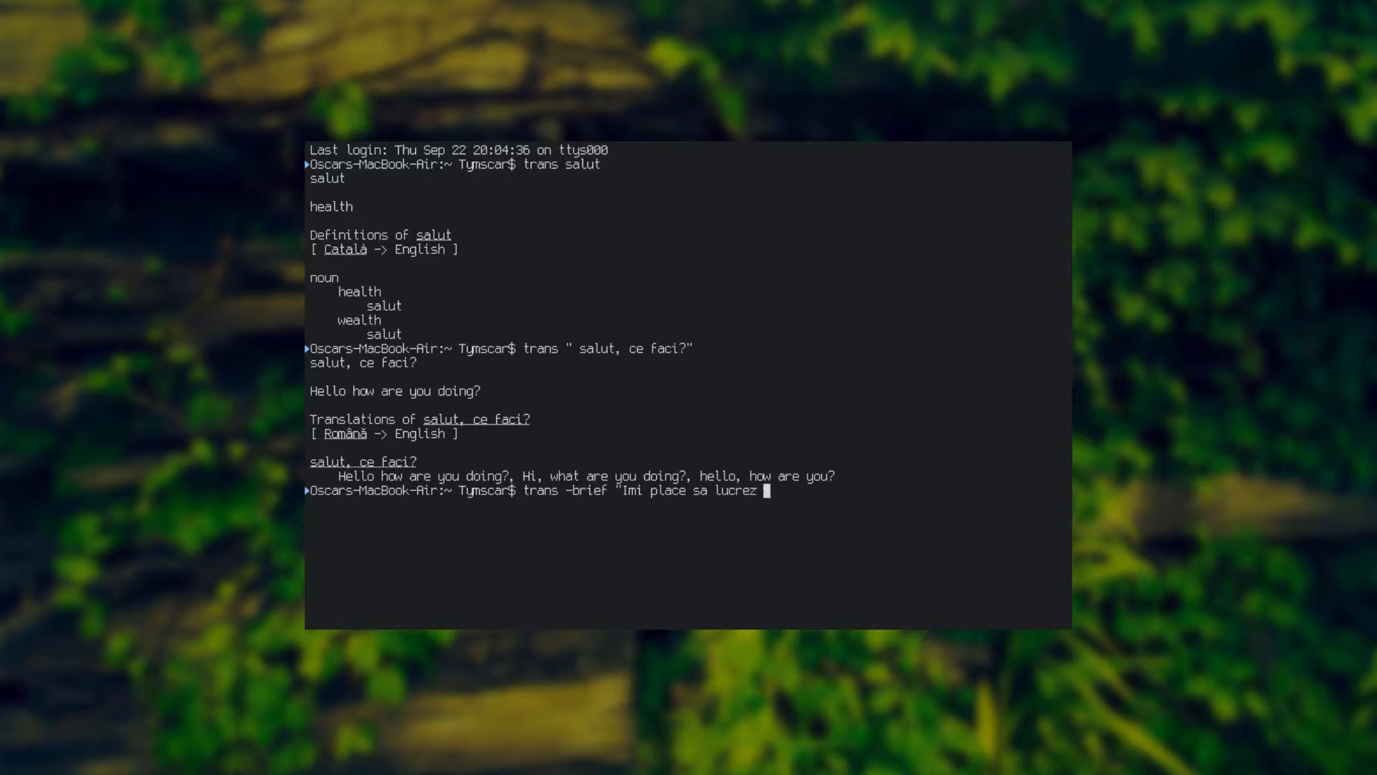
pyautogui.write('pe calculao')
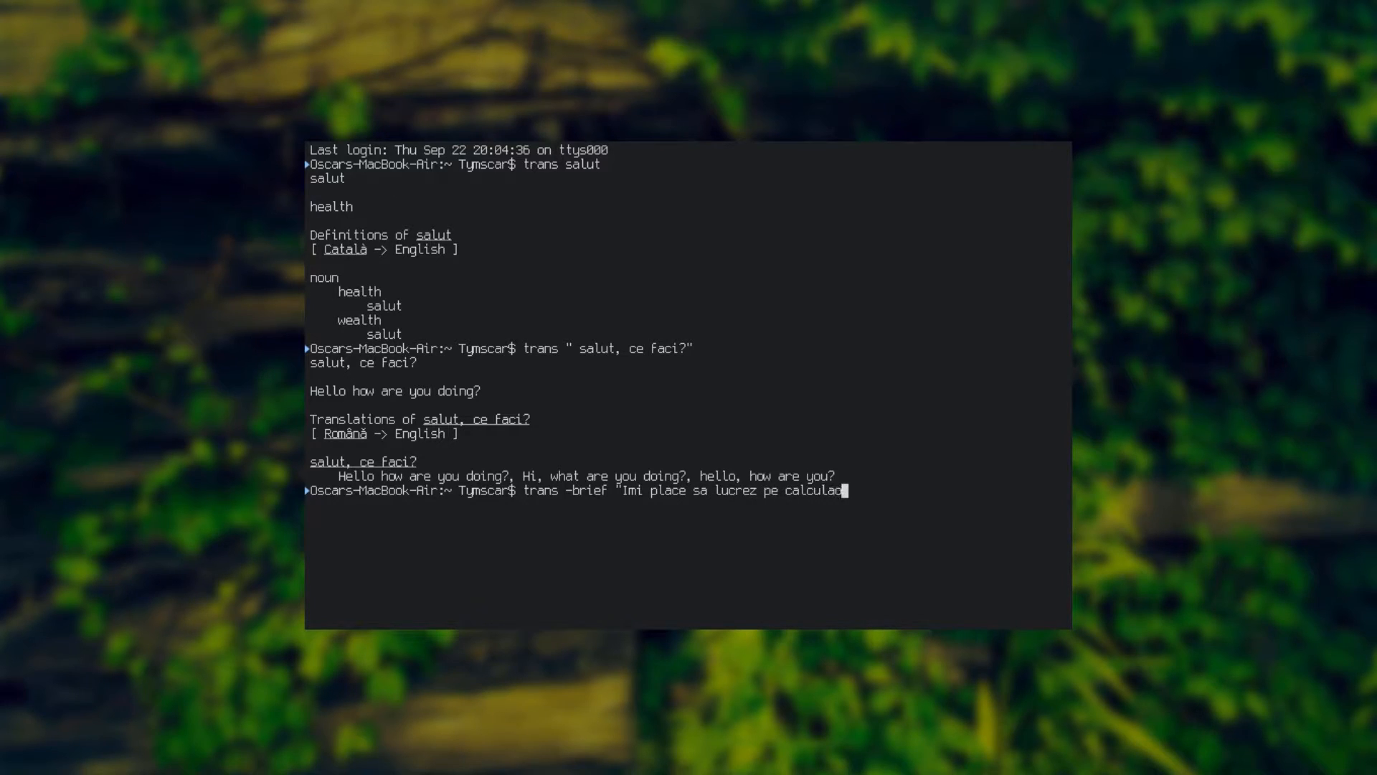
pyautogui.write('r"')
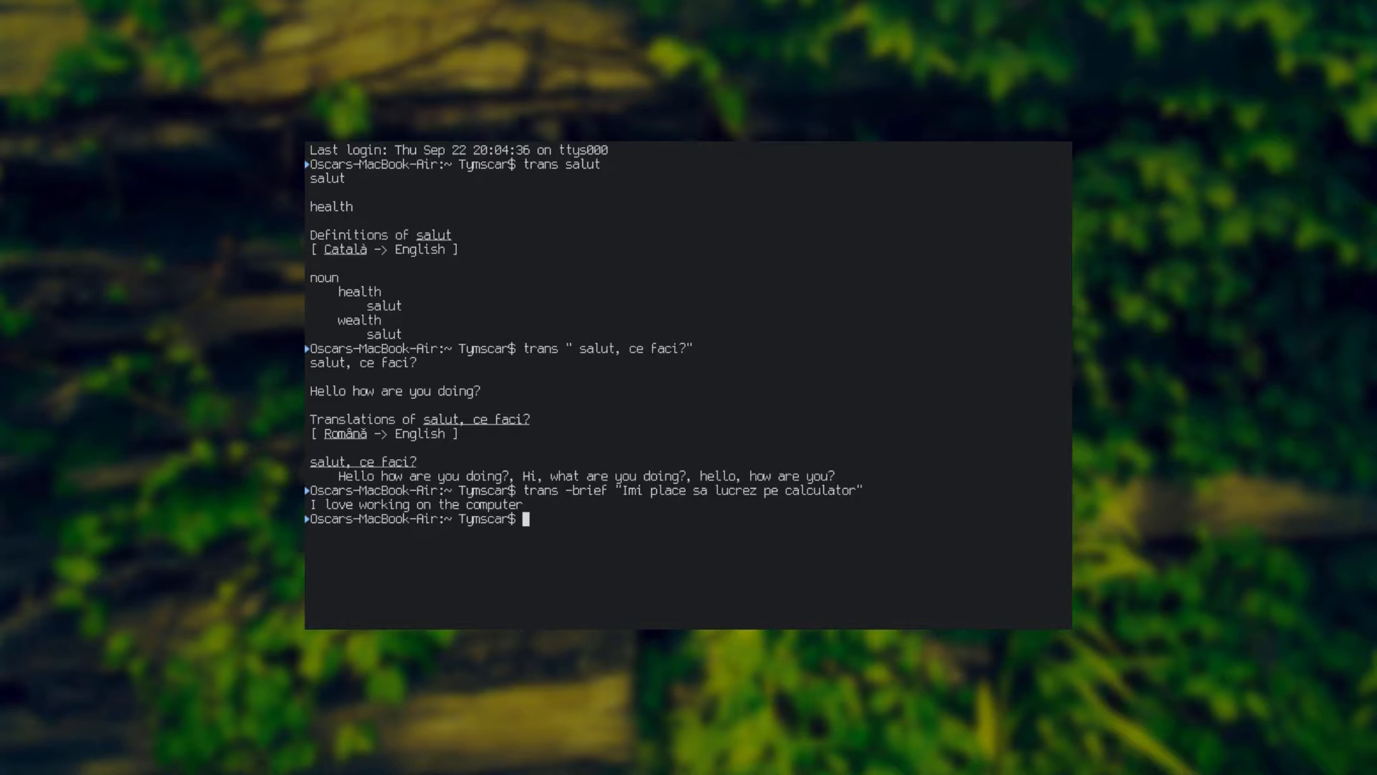
pyautogui.write('trans')
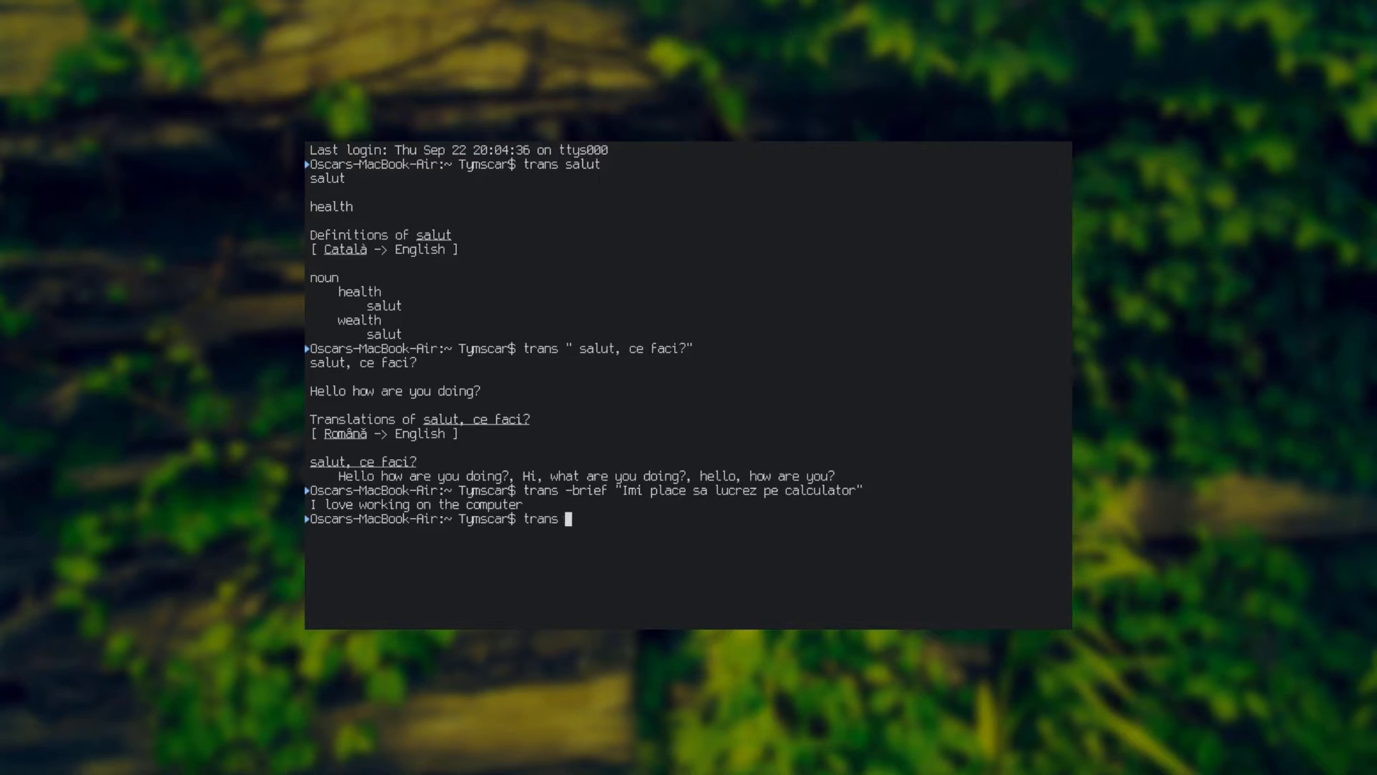
pyautogui.write(':fr :')
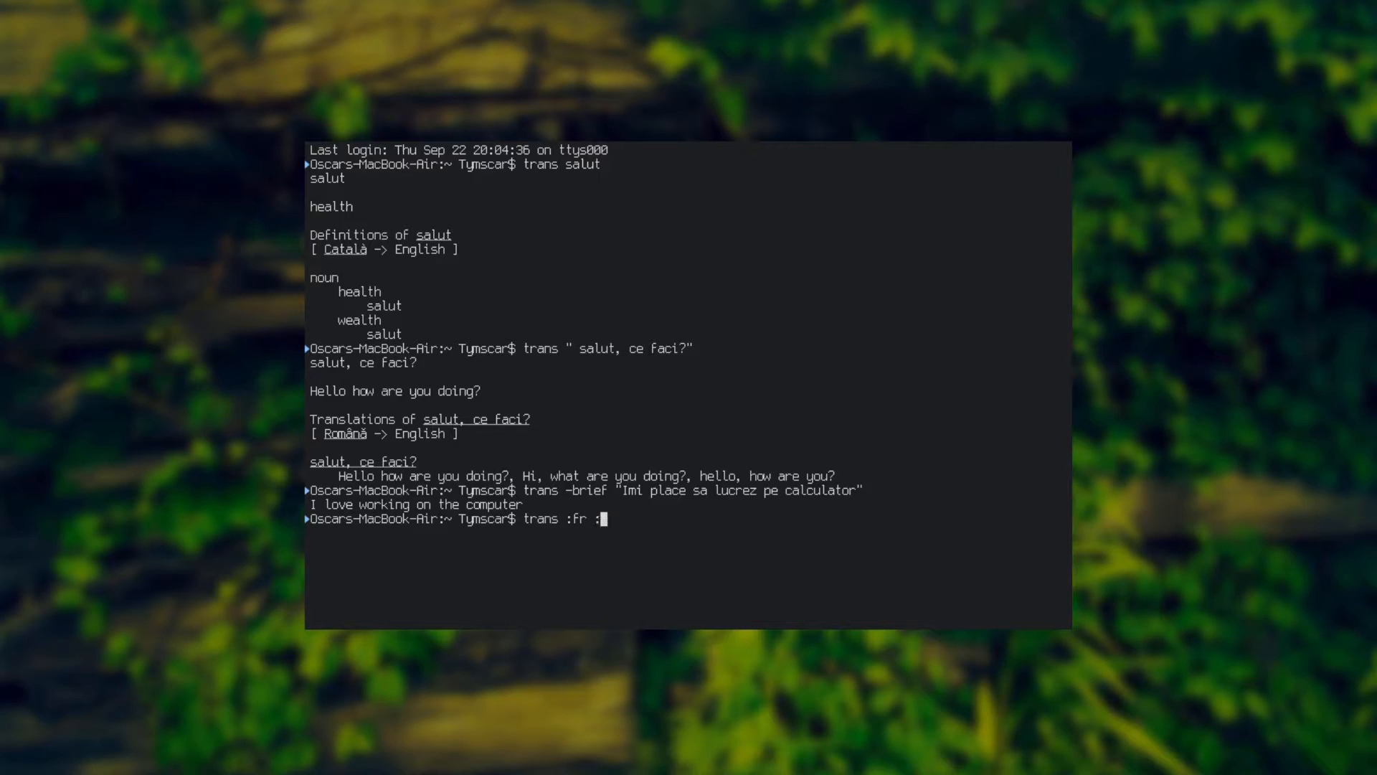
pyautogui.write('"Salut pr')
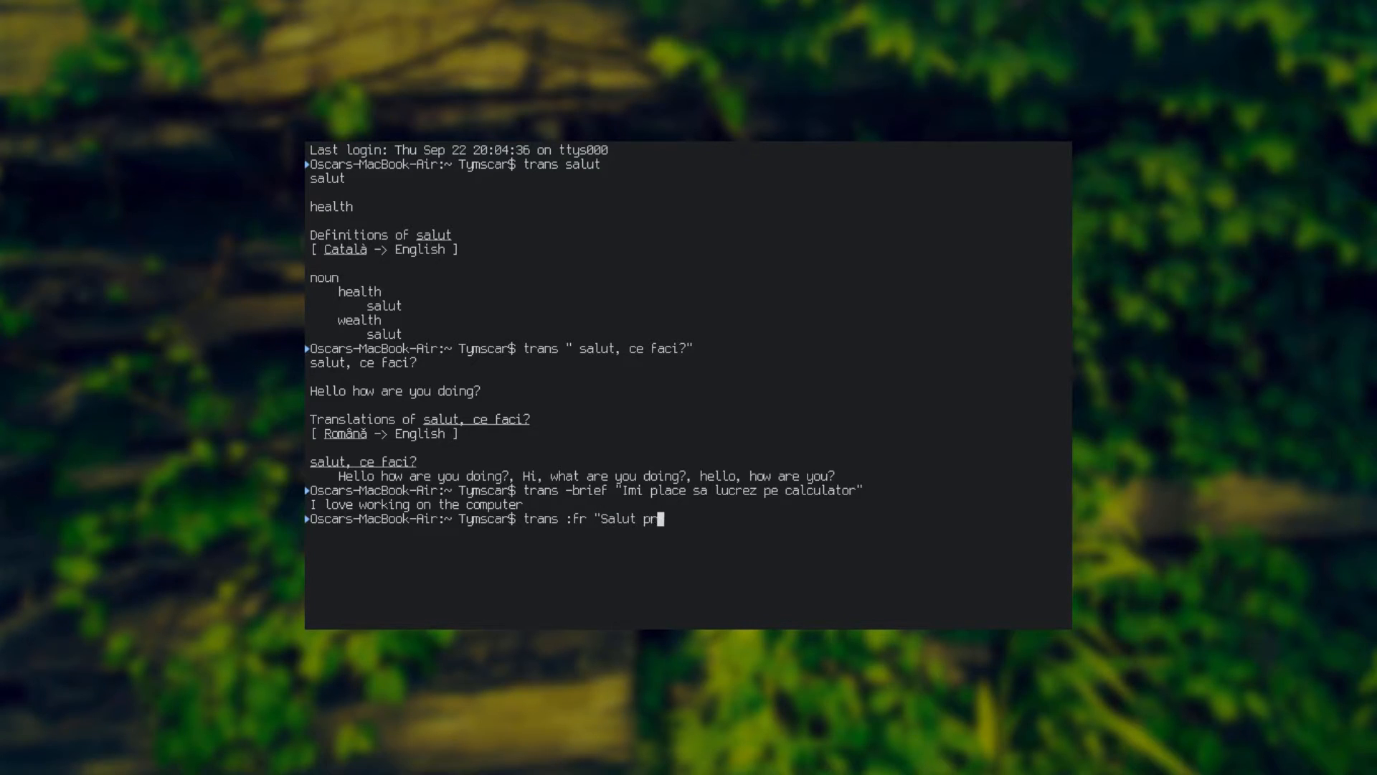
pyautogui.write('ietene"')
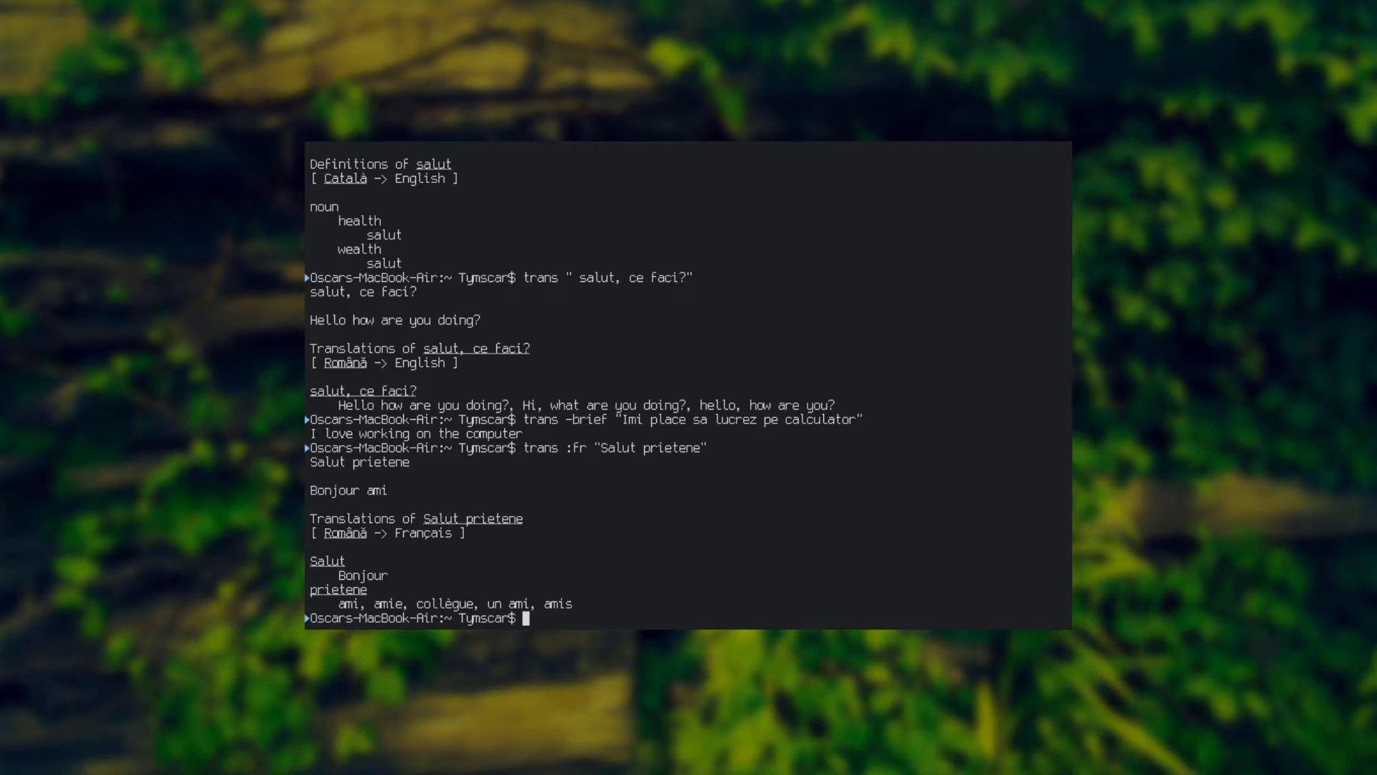
pyautogui.write('trans -')
pyautogui.write('cat t')
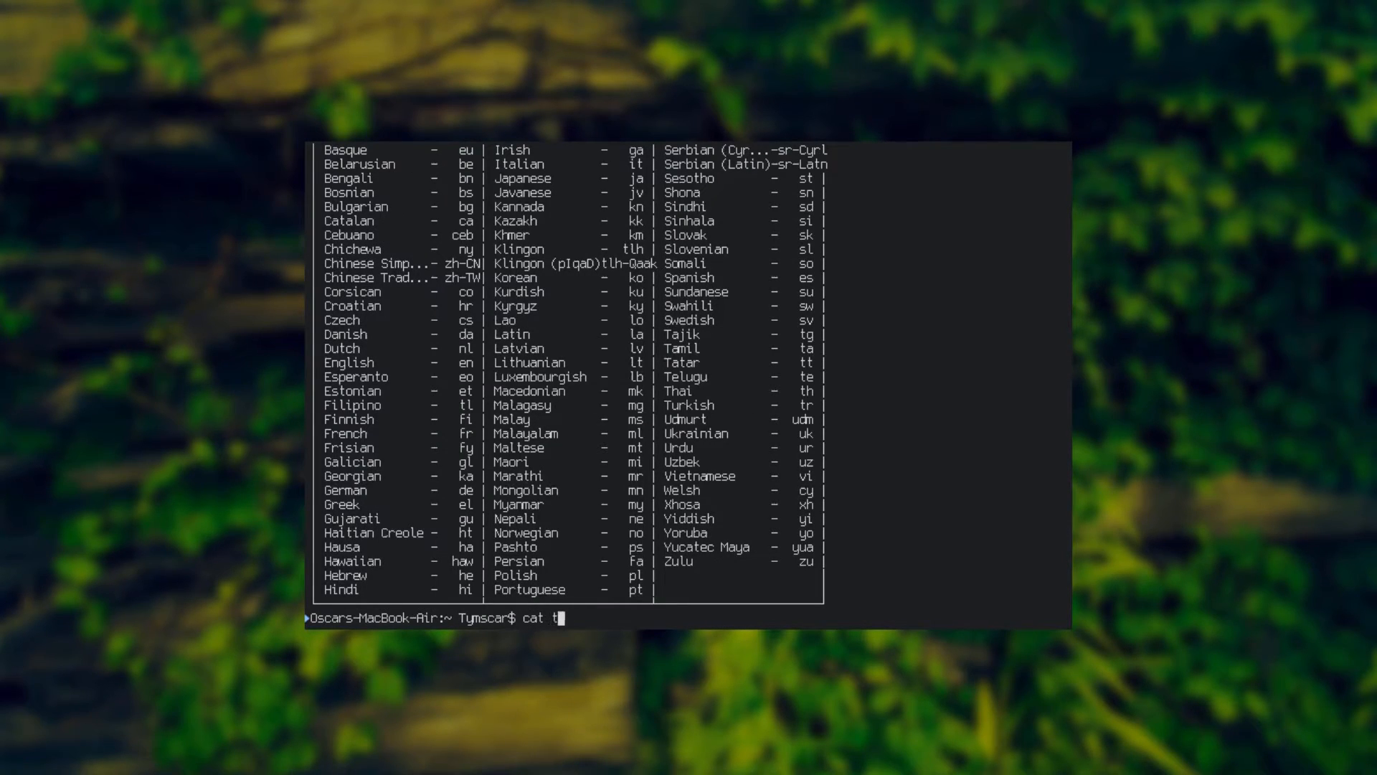
pyautogui.write('ext.txt')
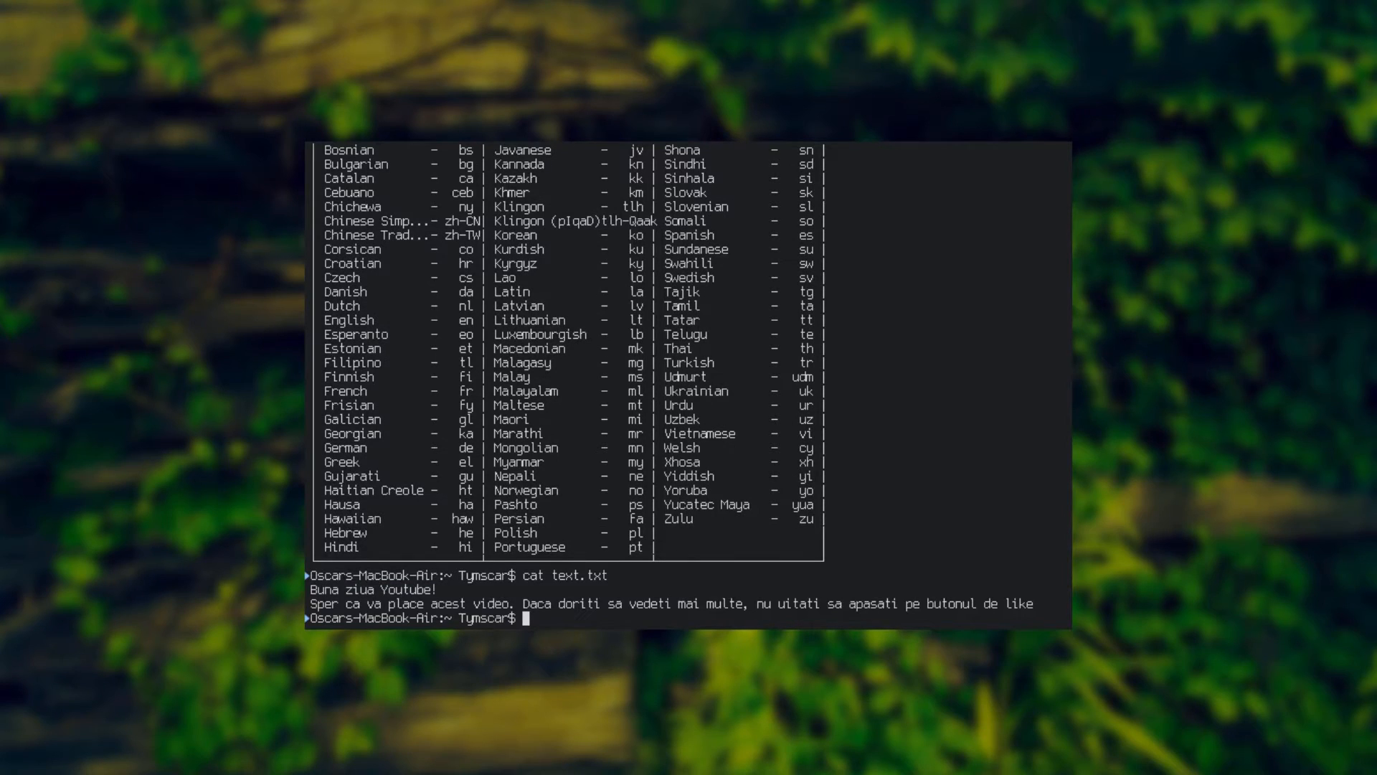
pyautogui.write('trans')
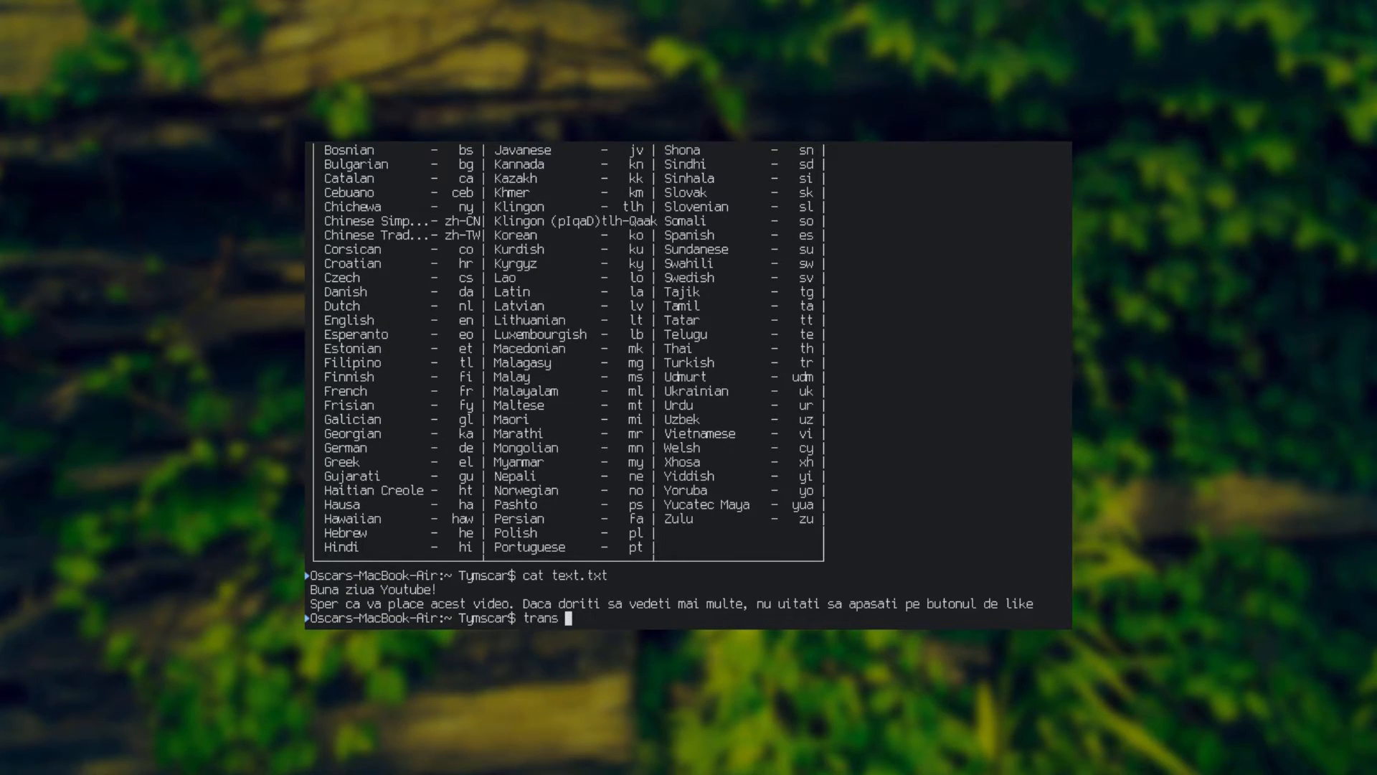
pyautogui.write('-')
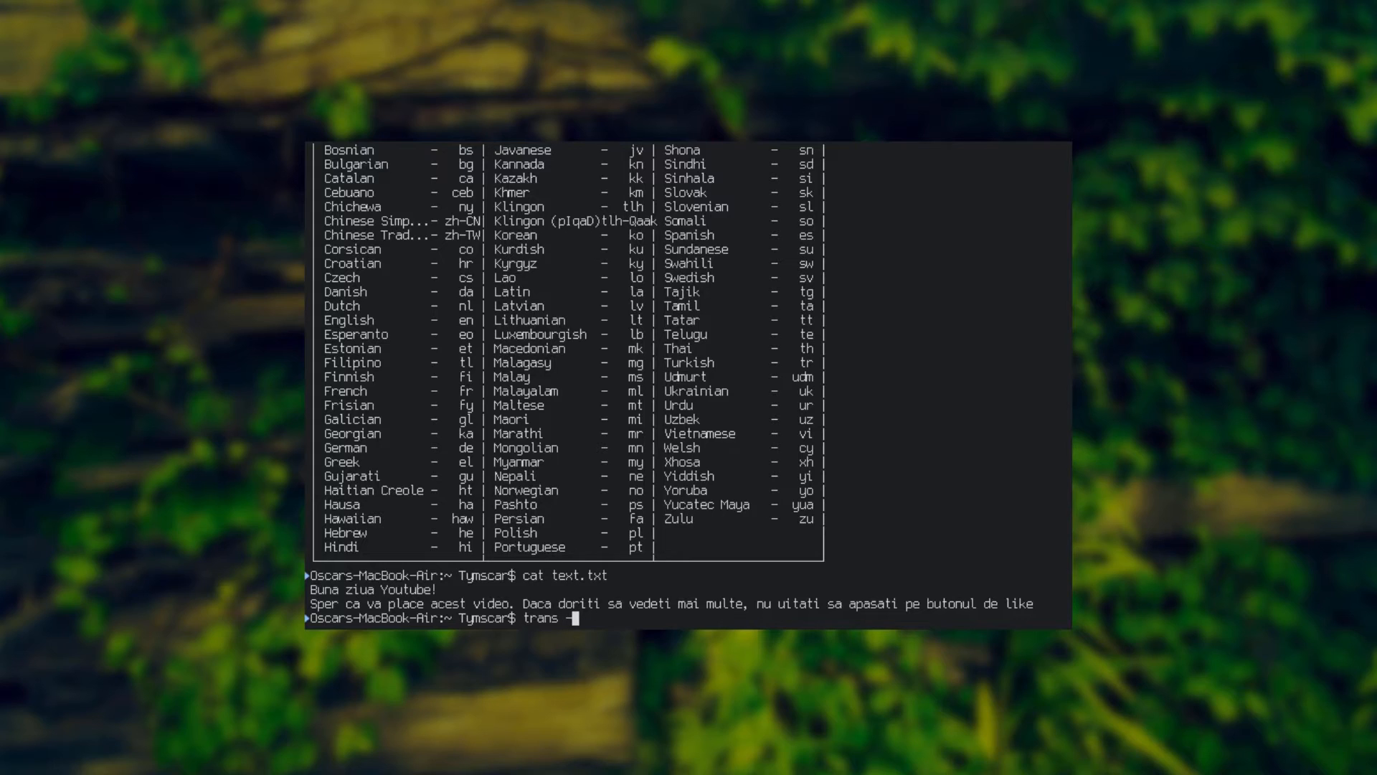
pyautogui.write('brief')
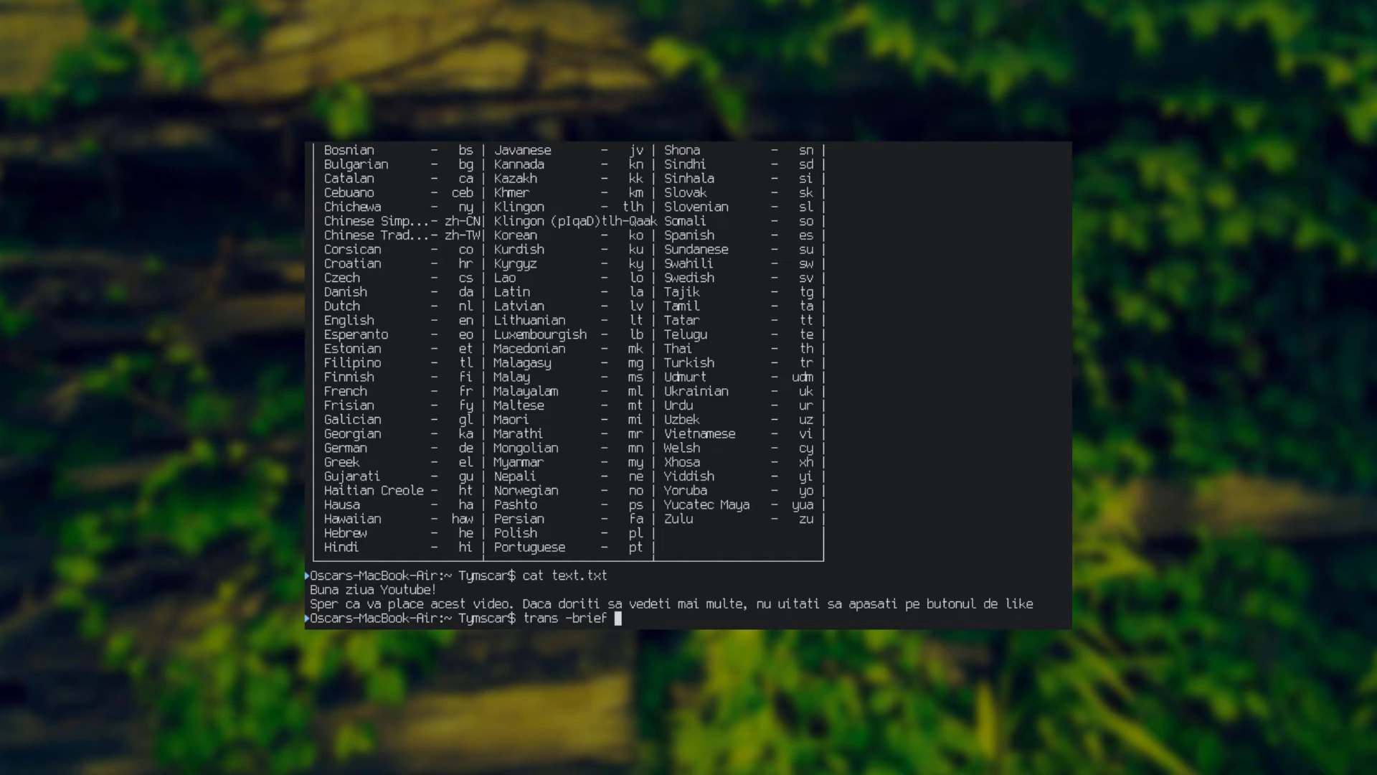
pyautogui.write('file://')
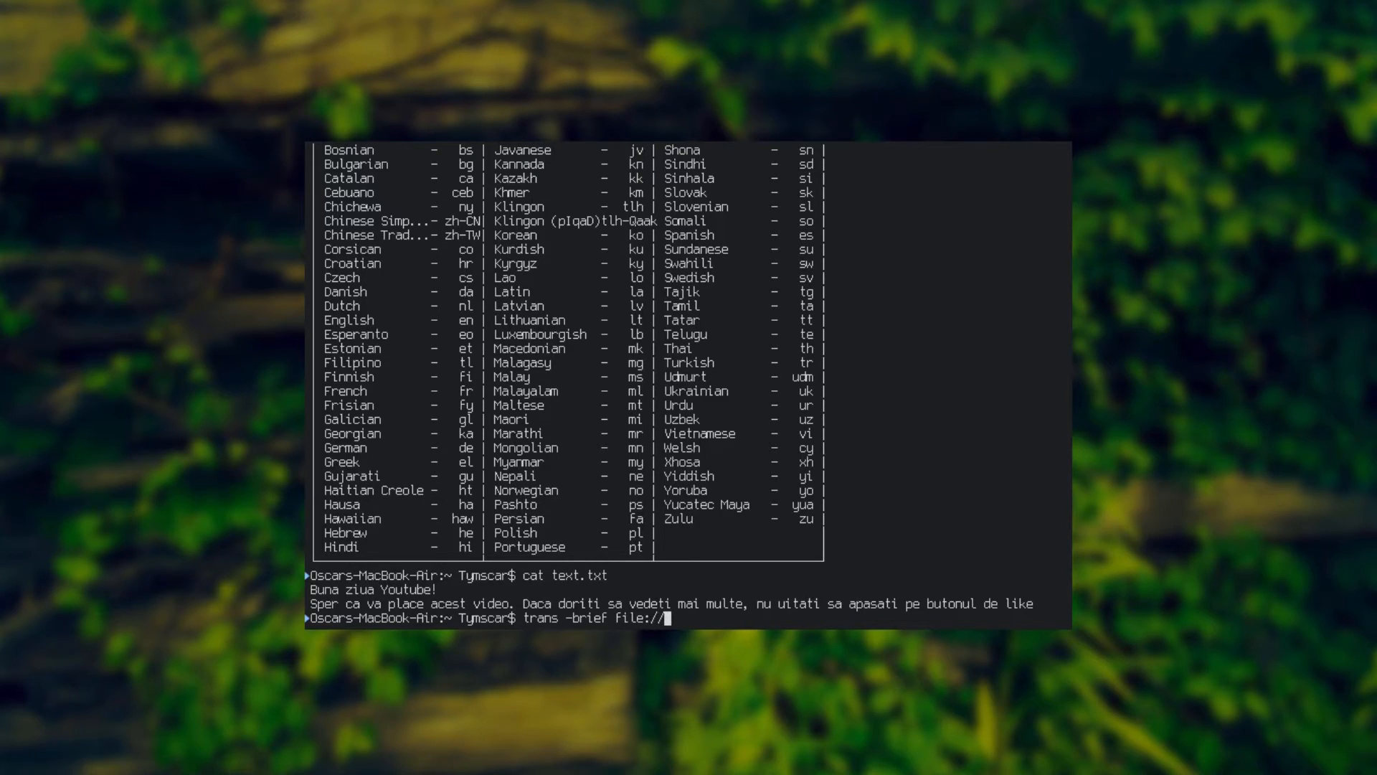
pyautogui.write('text.tx')
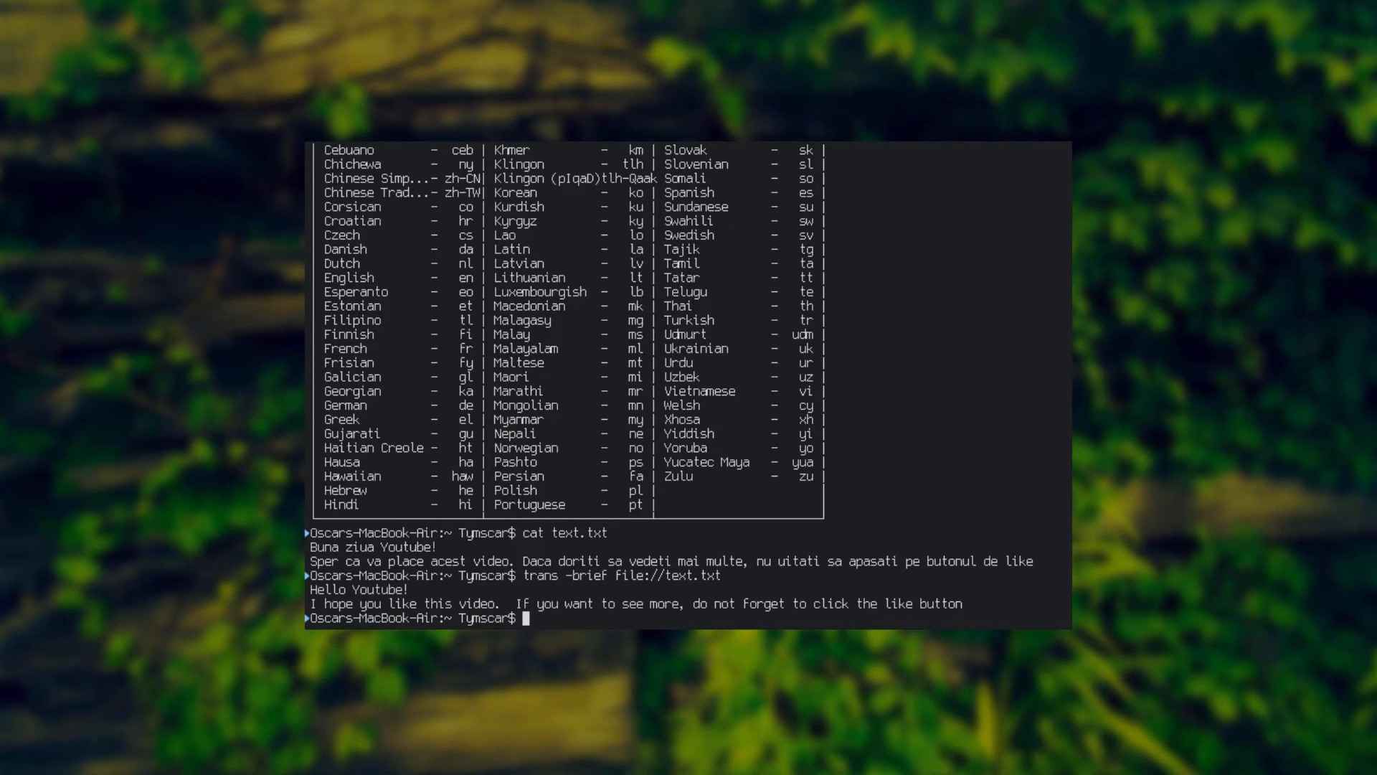
pyautogui.write('tra')
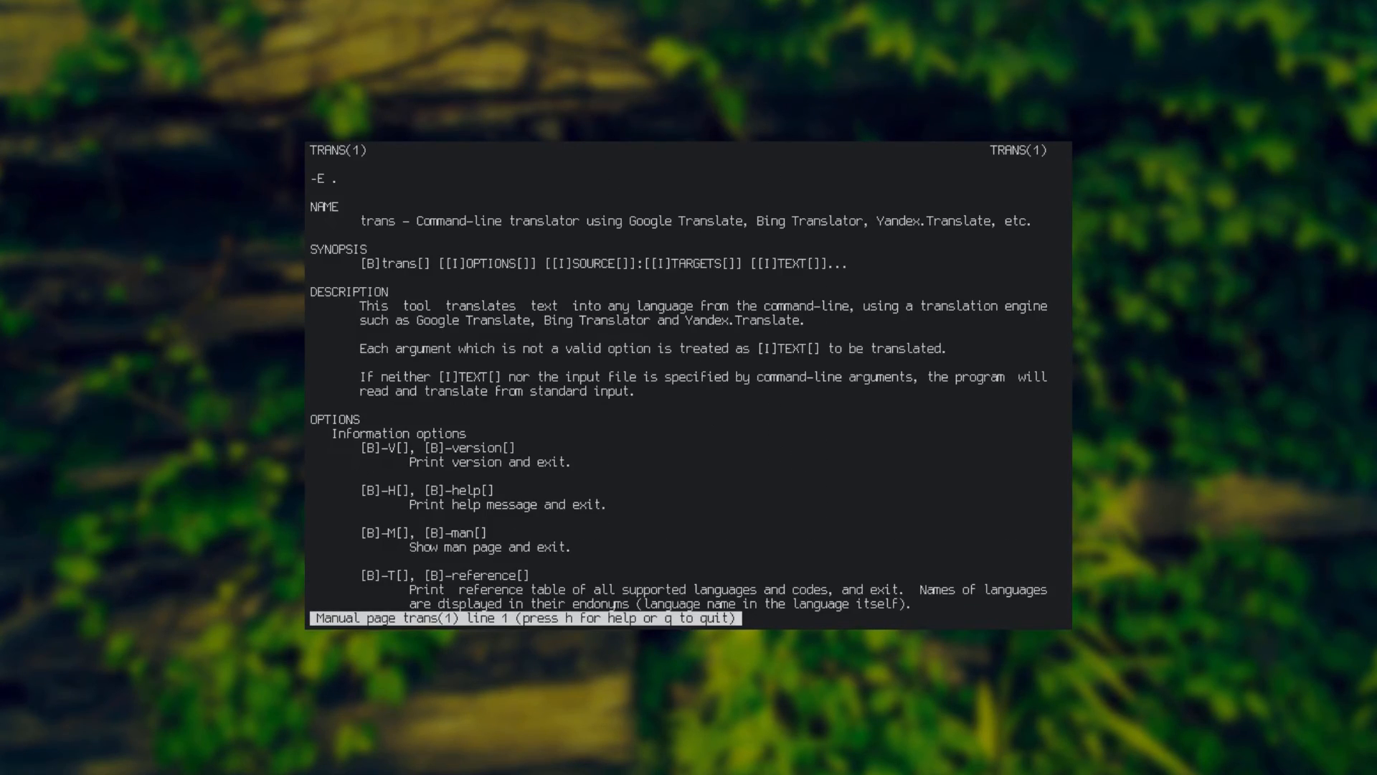
pyautogui.scroll(-3)
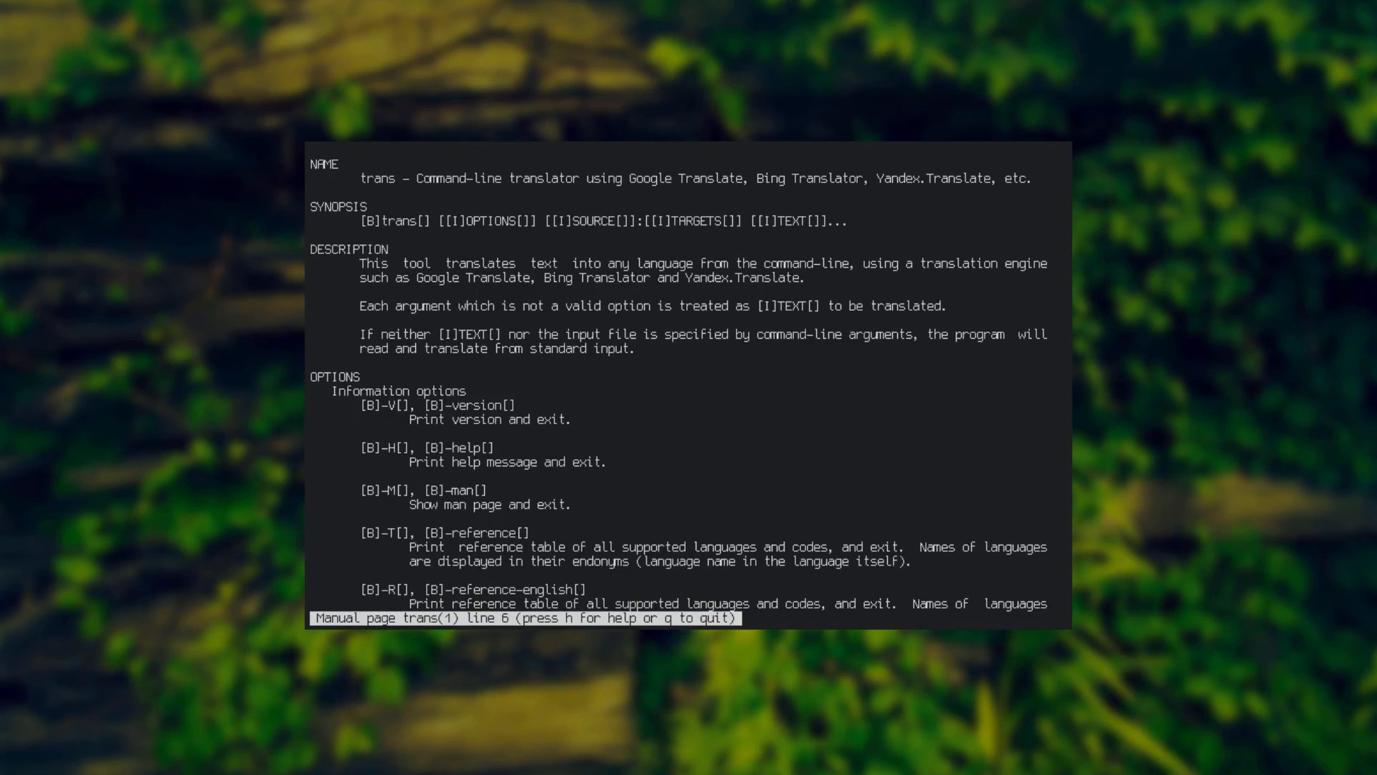